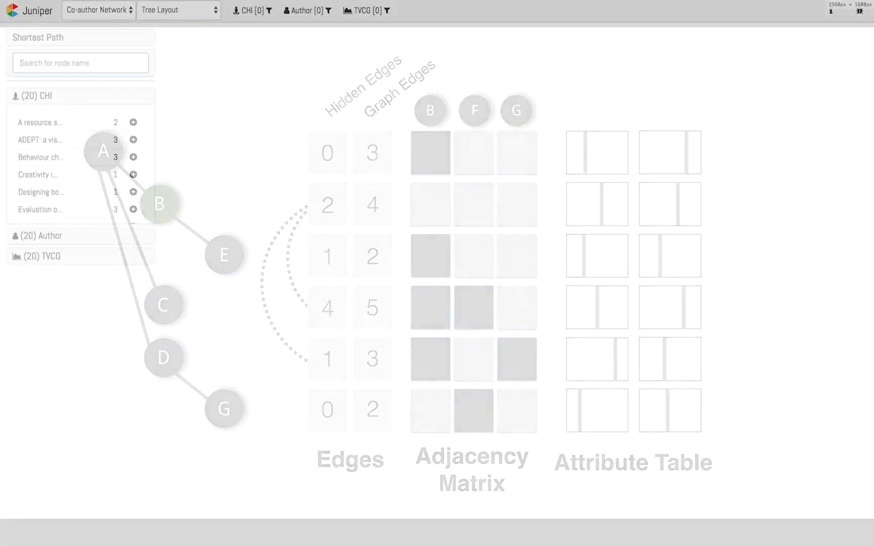
# Search 'treePlus' and show the TreePlus paper as a tree with its seven co-authors
pyautogui.write('treePlus')
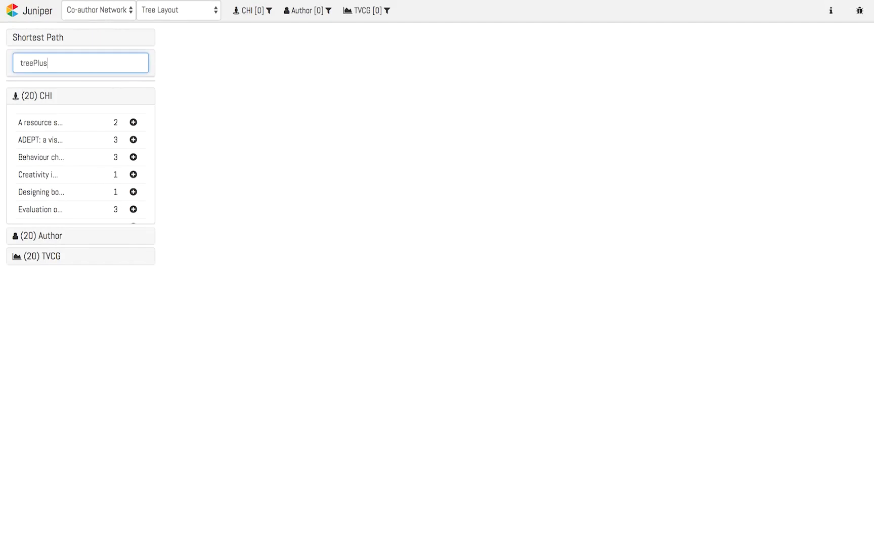
pyautogui.write('treePlus')
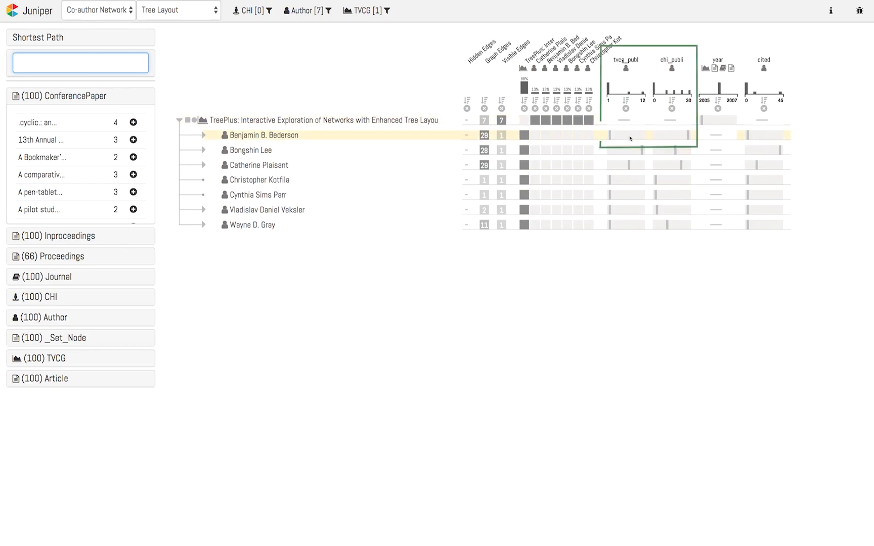
pyautogui.moveTo(624, 135)
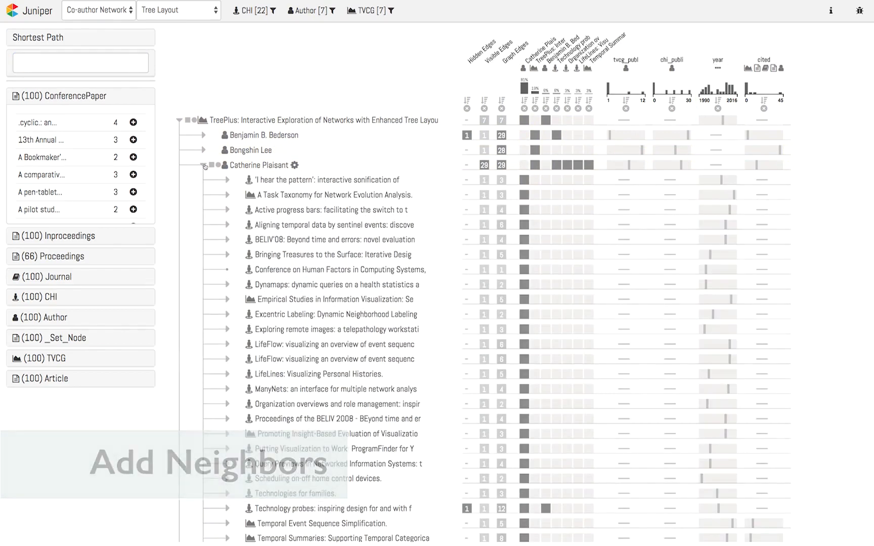
# Add the 'type' column labeling each publication as article or inproceedings
pyautogui.click(295, 165)
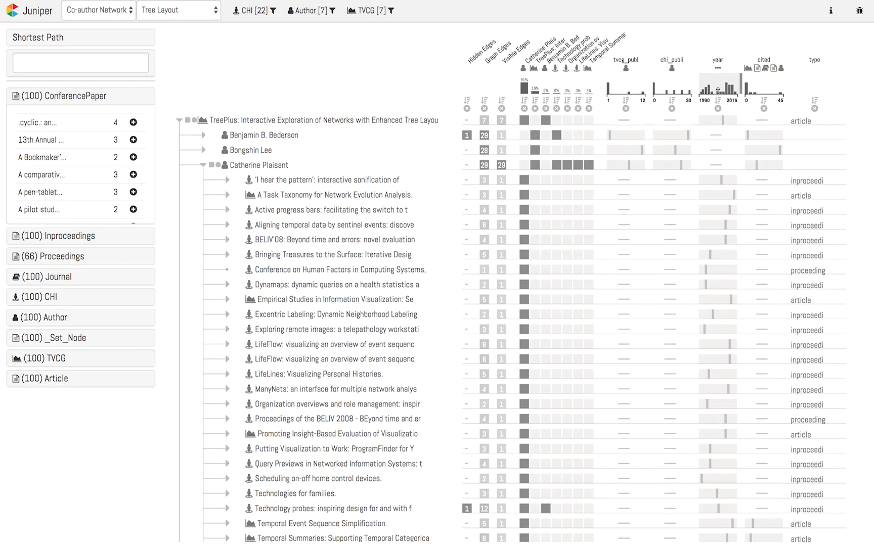
pyautogui.click(718, 102)
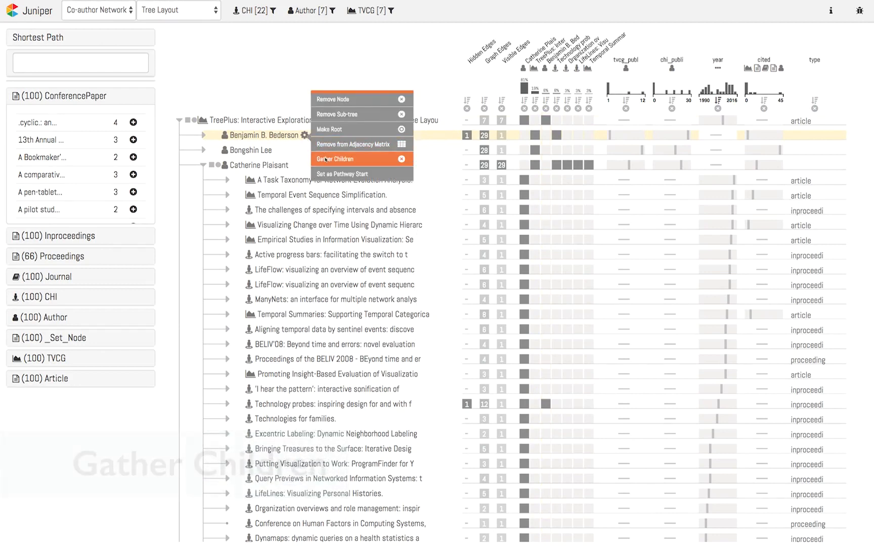
# Gather Benjamin B. Bederson's children and show his complete list of publications
pyautogui.click(338, 159)
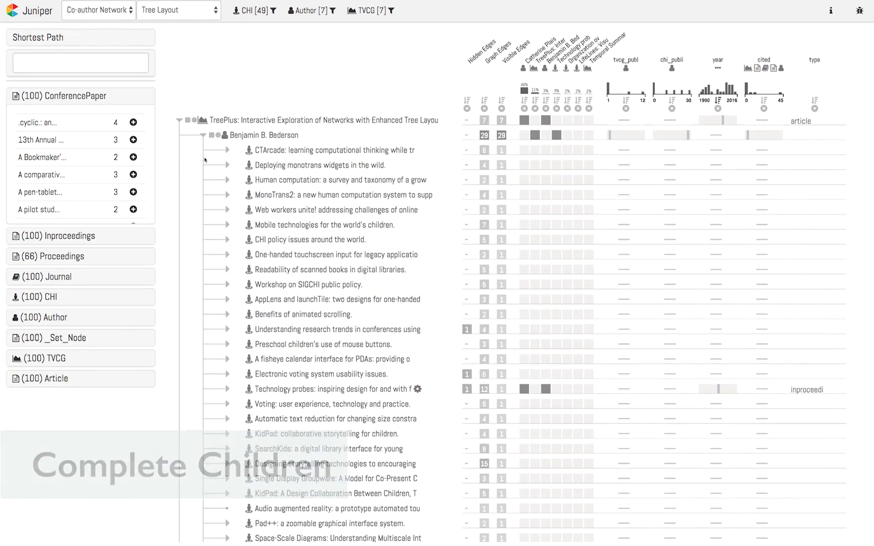
pyautogui.click(446, 120)
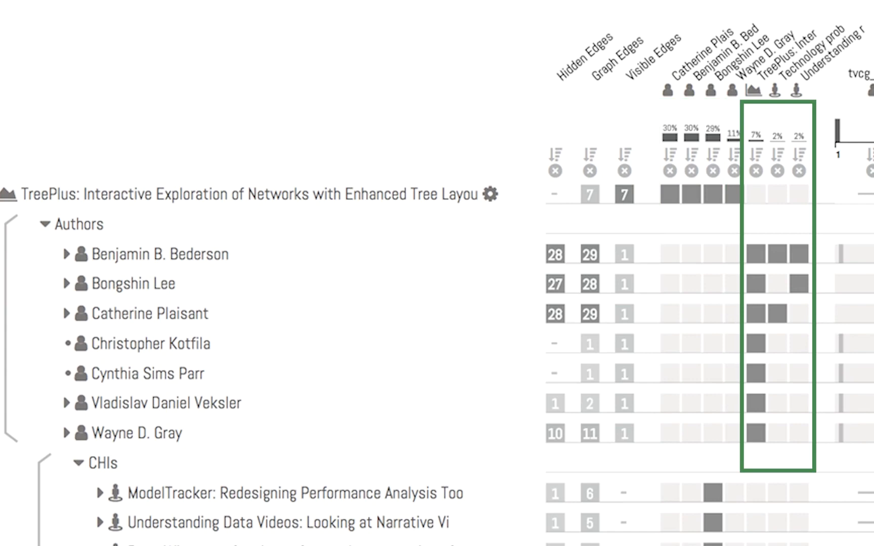
pyautogui.moveTo(161, 254)
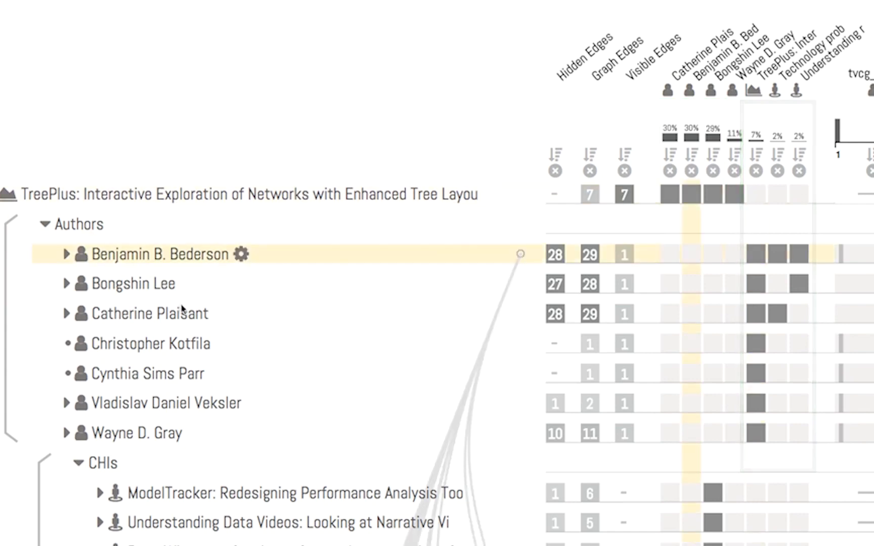
# Use Vladislav Daniel Veksler's gear menu to re-list Bederson's papers sorted by title
pyautogui.click(253, 403)
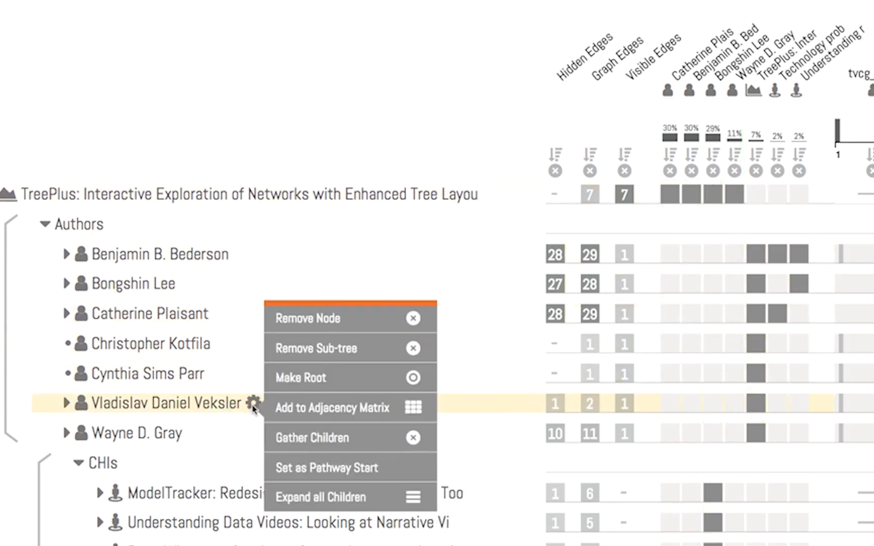
pyautogui.click(331, 408)
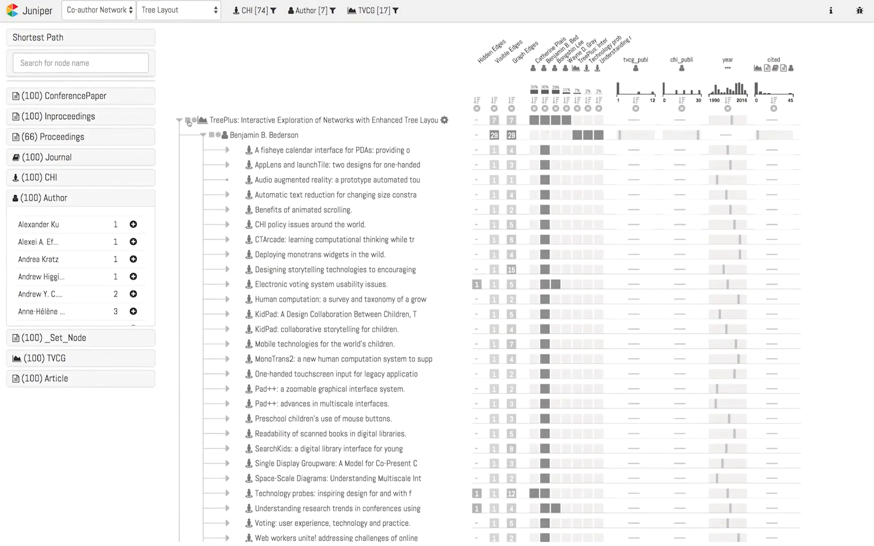
# Expand all TreePlus authors, condensing their publications into aggregated summary rows
pyautogui.click(187, 121)
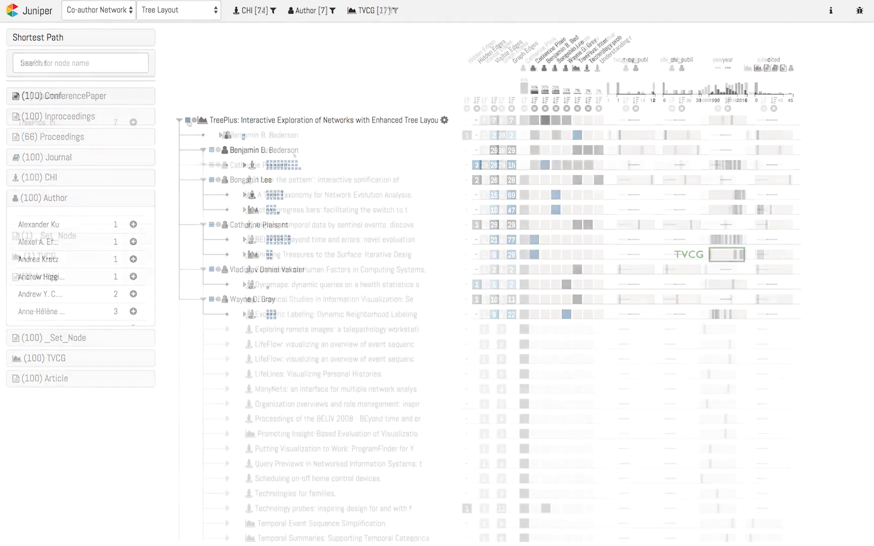
# Search 'treePlus' again and use Make Root on Catherine Plaisant
pyautogui.write('treePlus')
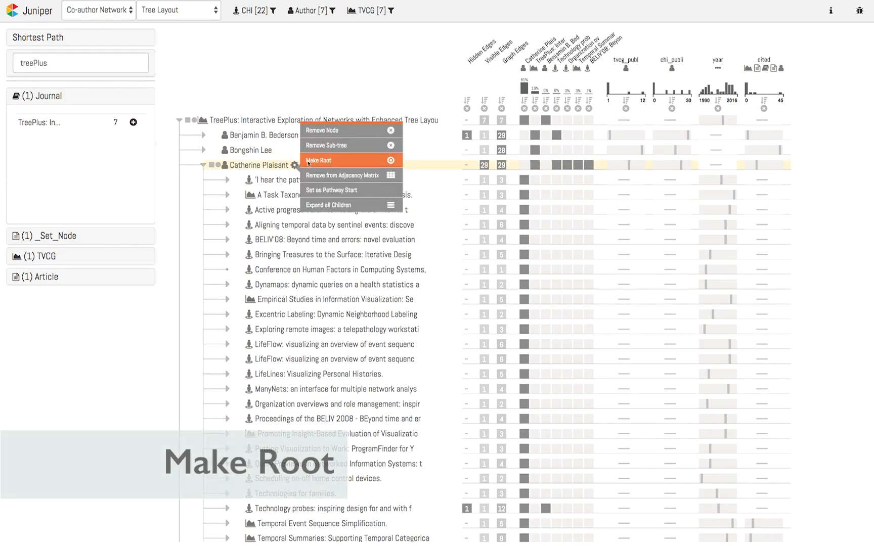
pyautogui.click(320, 160)
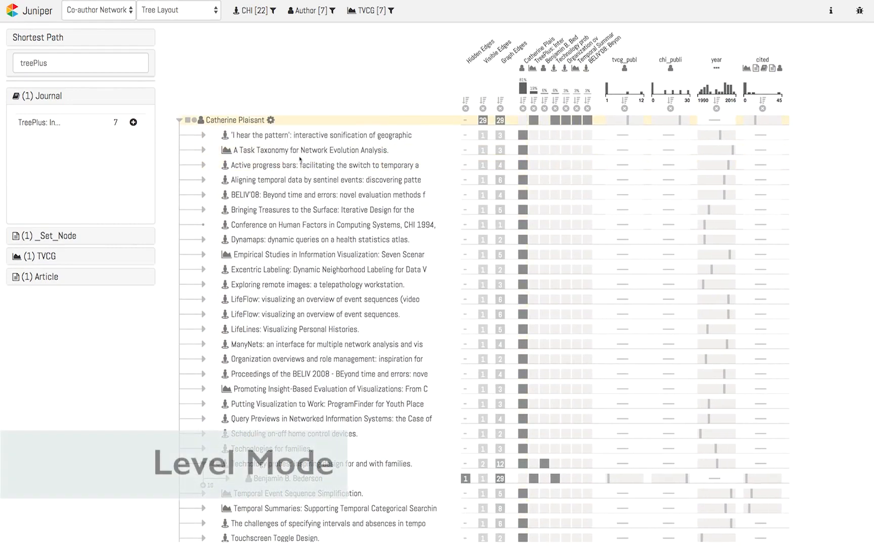
pyautogui.click(179, 120)
pyautogui.write('nodeTrix')
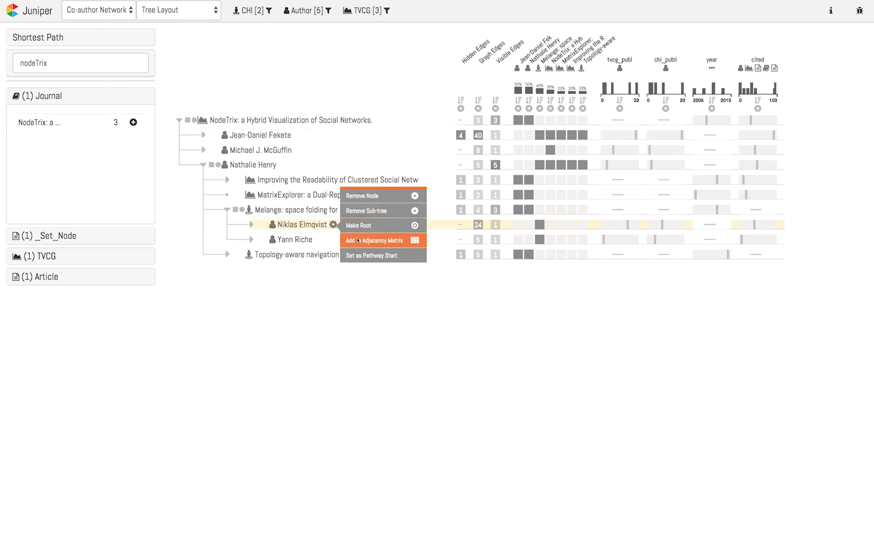
# Set Niklas Elmqvist as pathway start to NodeTrix and highlight the path through Jean-Daniel Fekete
pyautogui.click(375, 256)
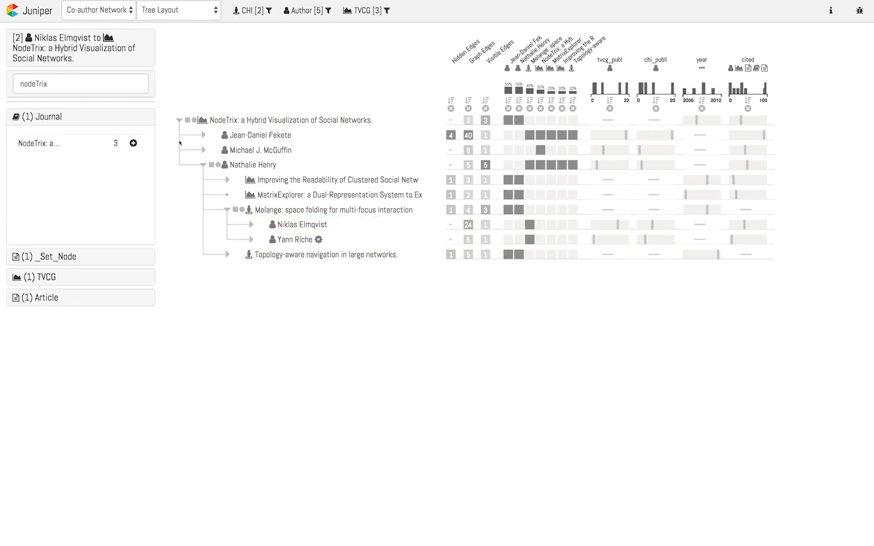
pyautogui.click(303, 224)
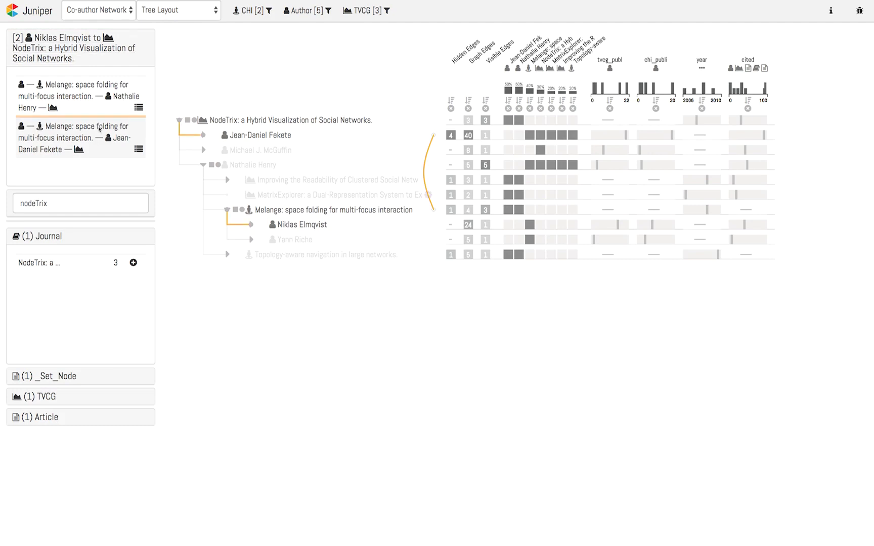
pyautogui.moveTo(138, 151)
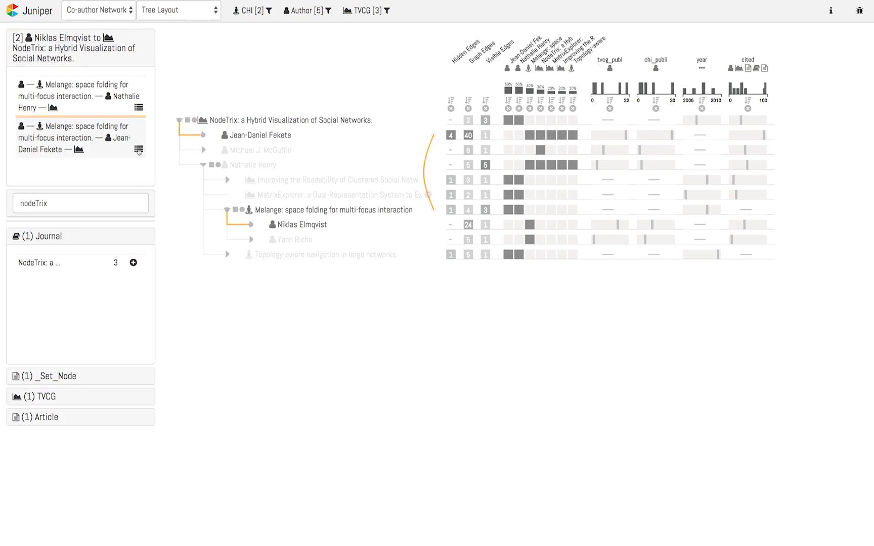